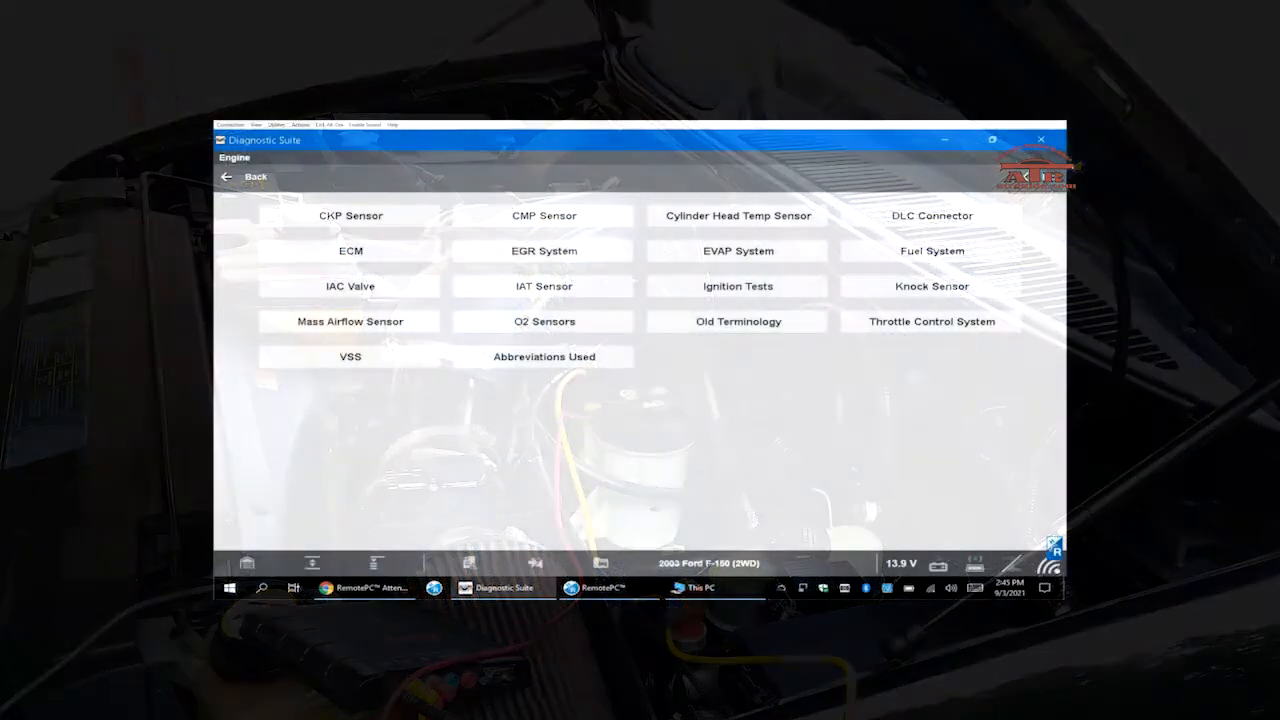
Choose EGR System from the Engine component list for the 2003 Ford F-150
{"action": "left_click", "coordinate": [544, 250]}
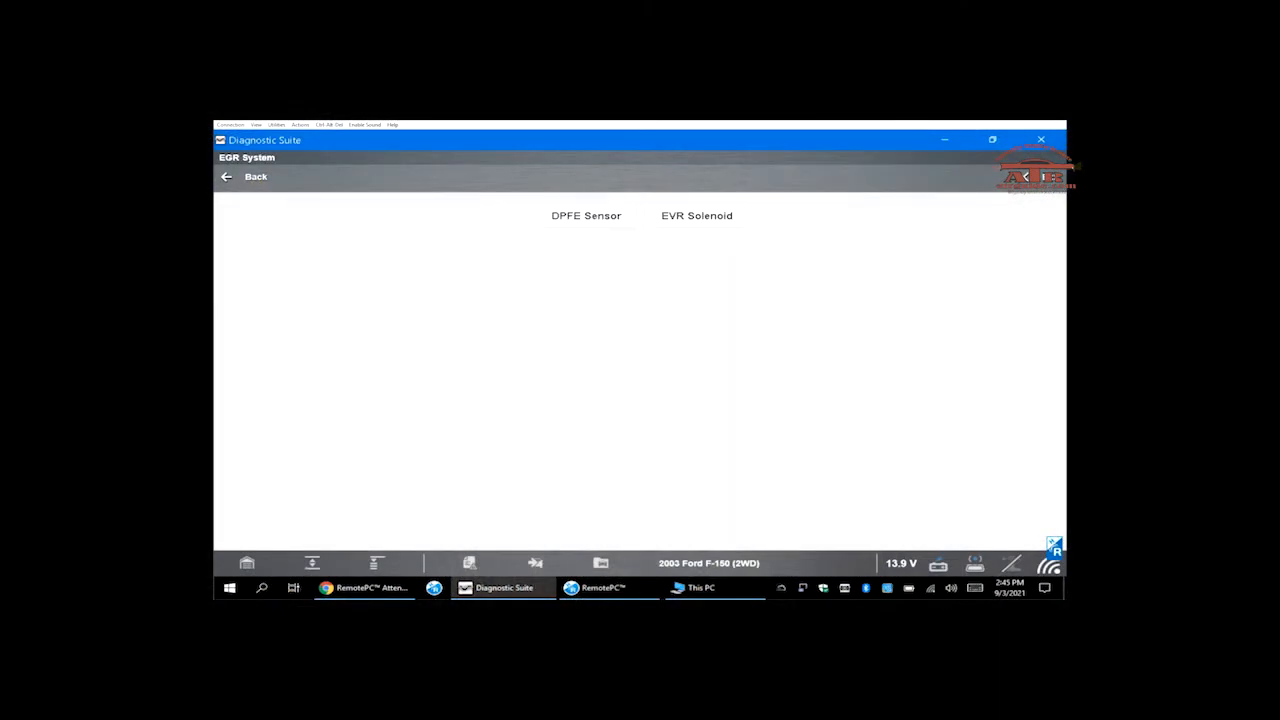
Start the EVR Solenoid functional test and toggle the regulator output while the scope traces it
{"action": "left_click", "coordinate": [586, 216]}
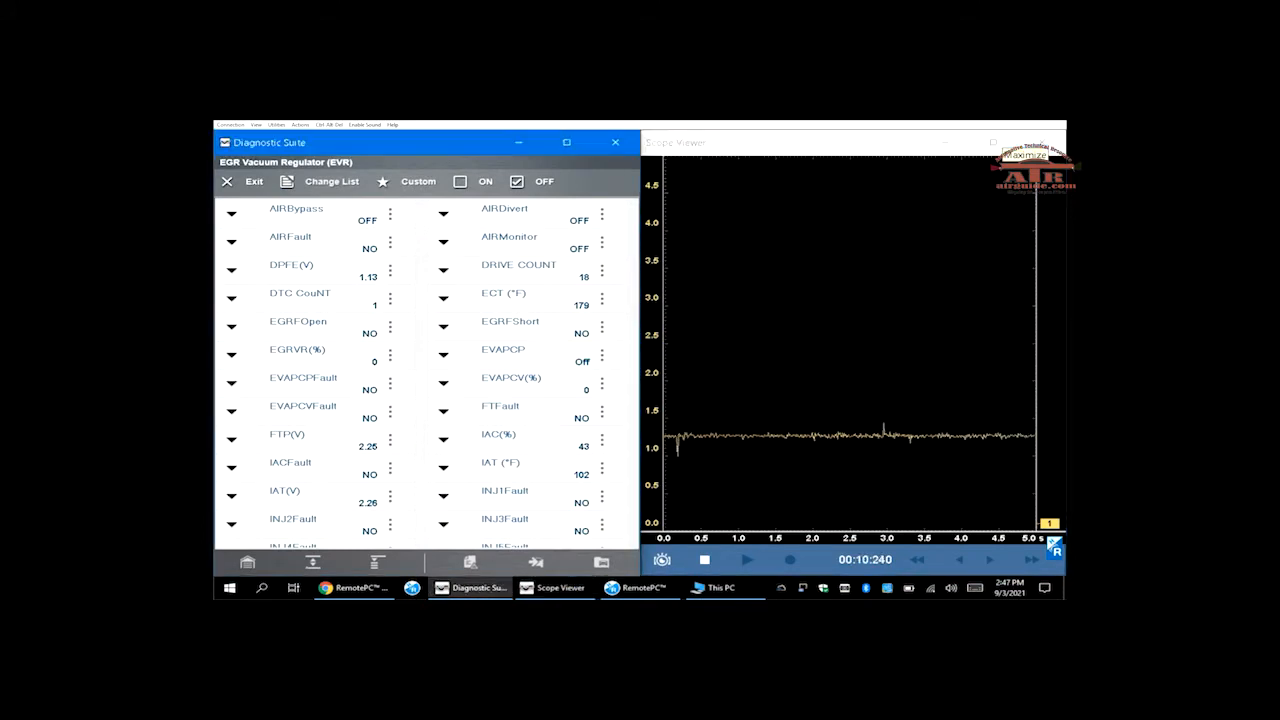
{"action": "left_click", "coordinate": [460, 180]}
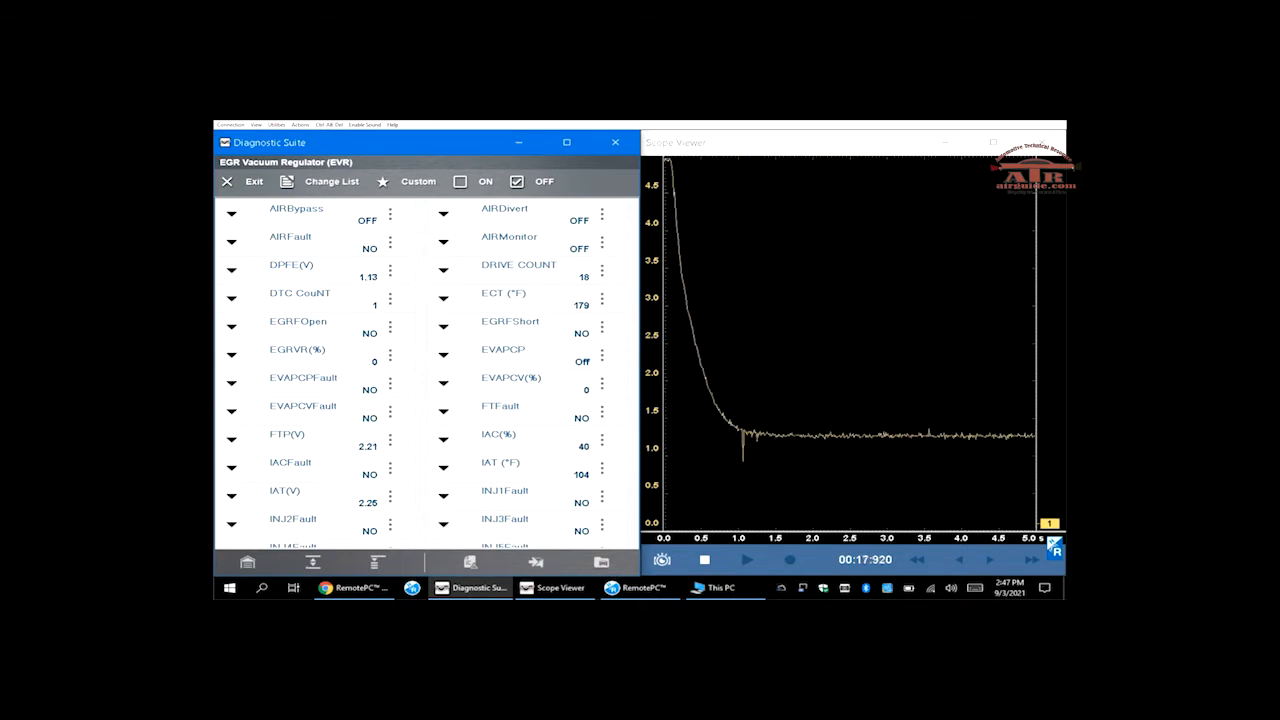
Set Scope Viewer to a 1 s sweep and return it beside the EVR test data
{"action": "left_click", "coordinate": [556, 588]}
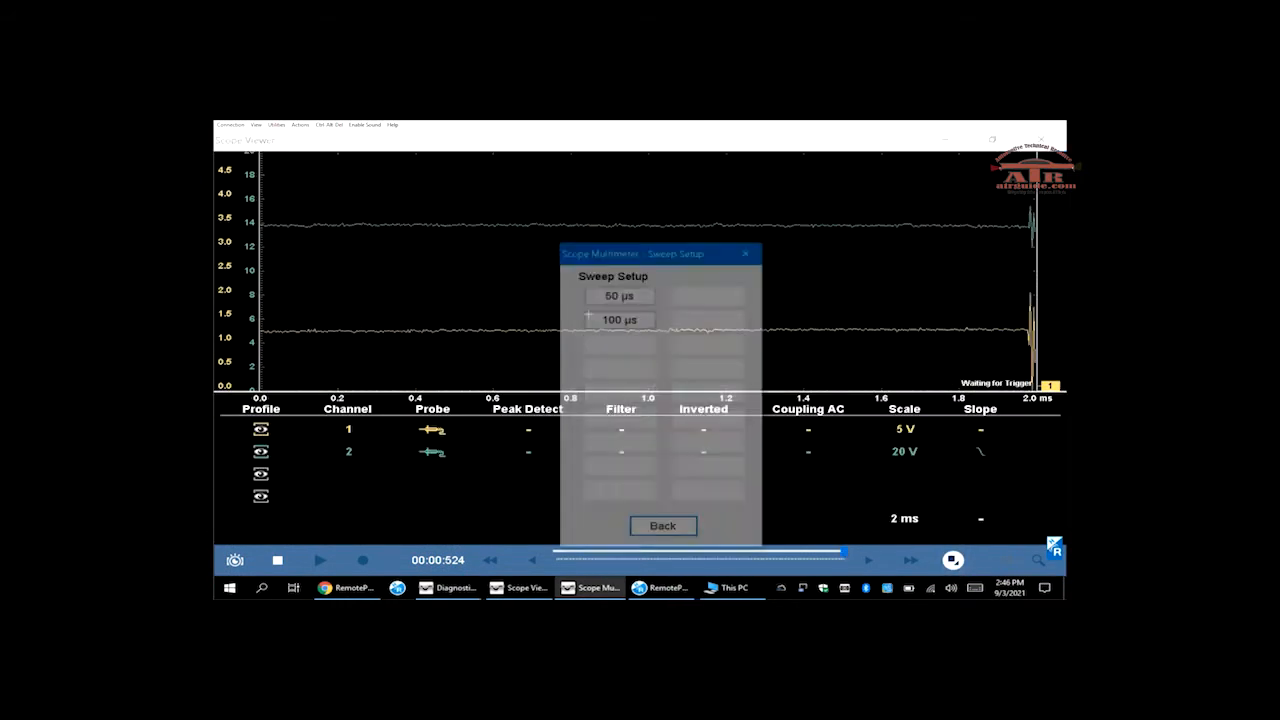
{"action": "left_click", "coordinate": [708, 392]}
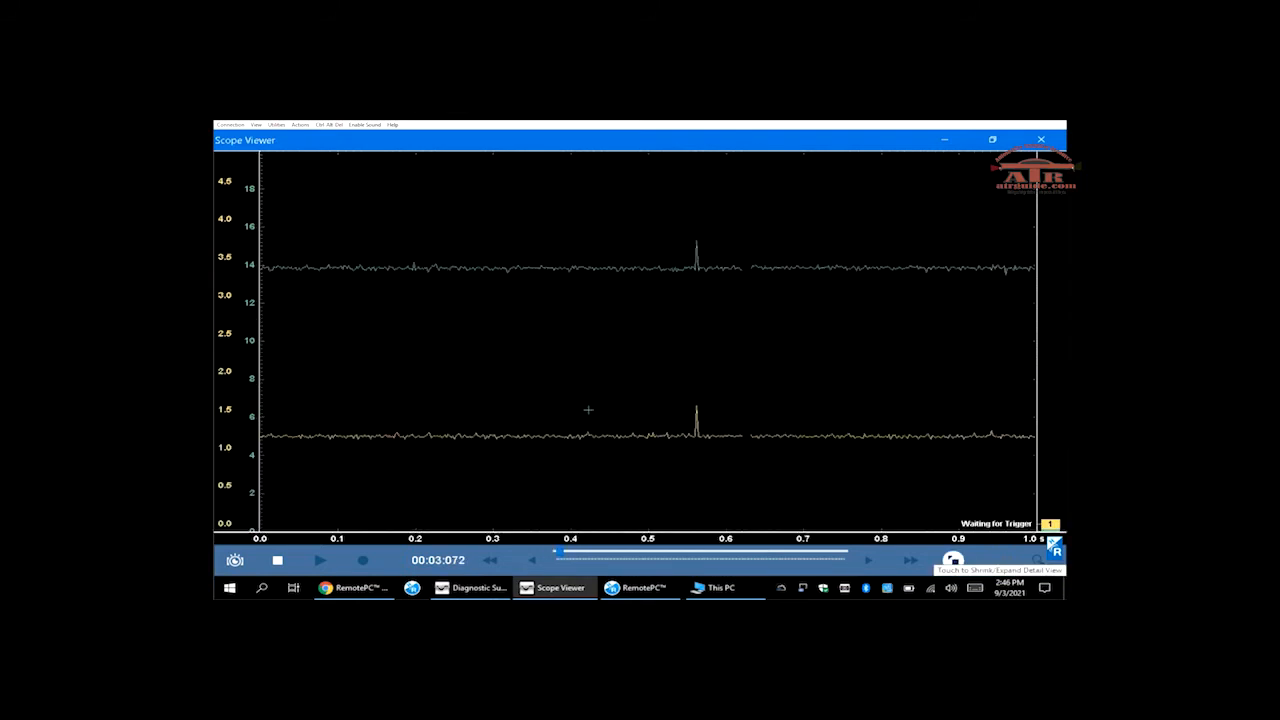
{"action": "left_click", "coordinate": [470, 588]}
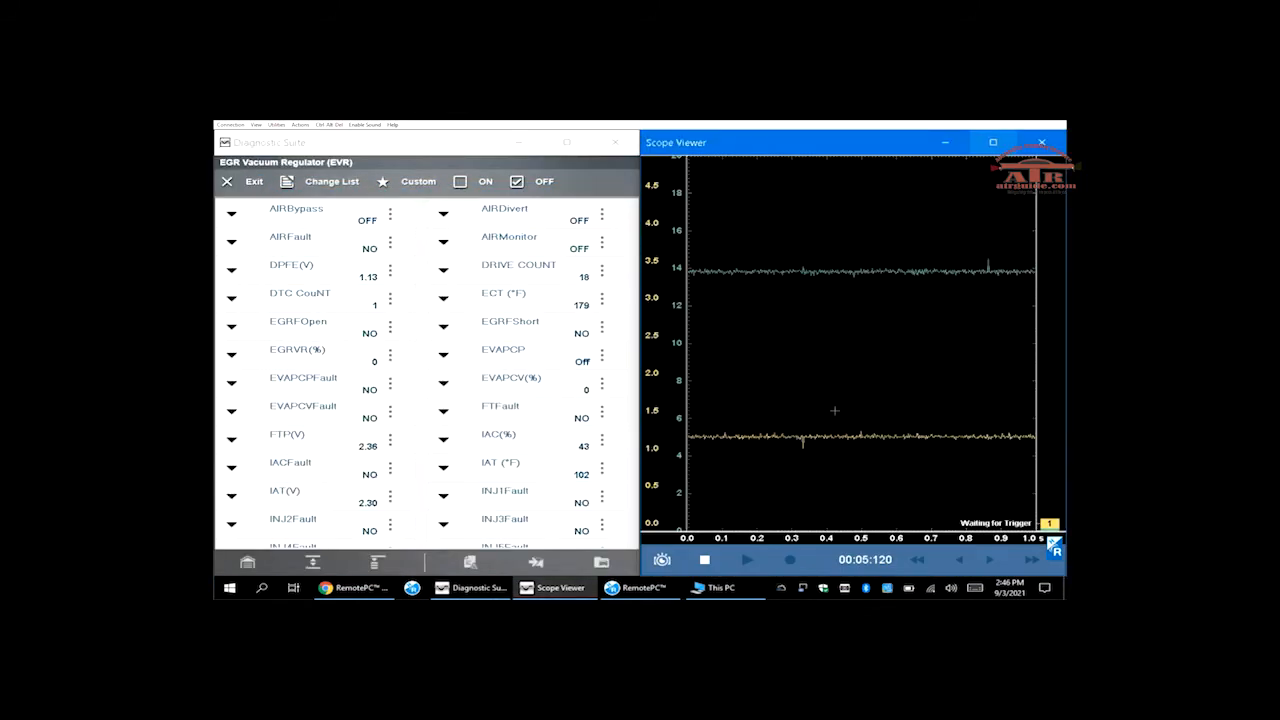